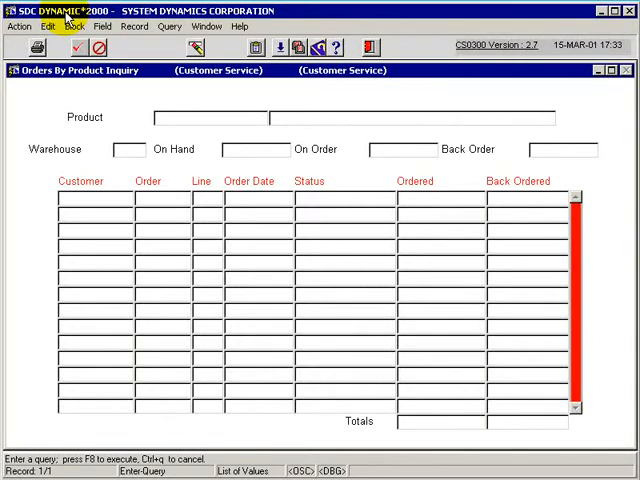
Step: Run the query to fetch product 54-0202-2 with its DC stock and single AOC002 order line
left_click(170, 116)
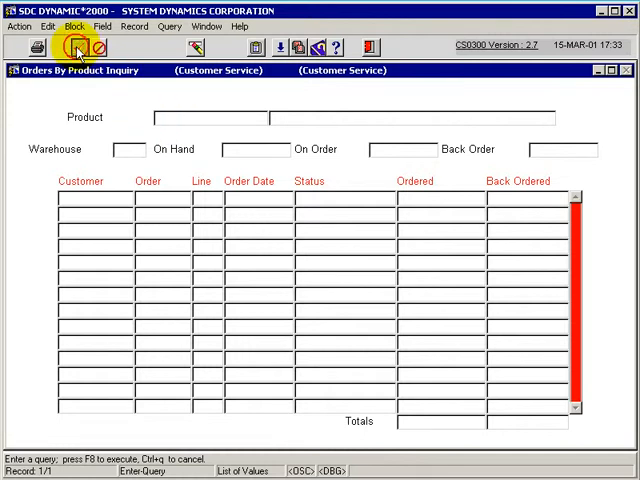
left_click(82, 50)
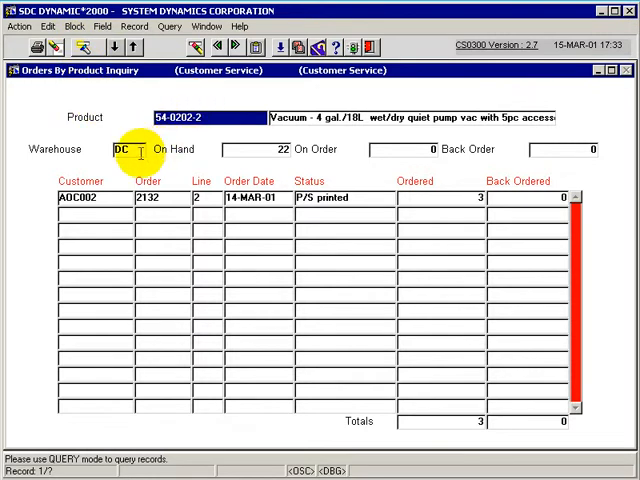
mouse_move(272, 156)
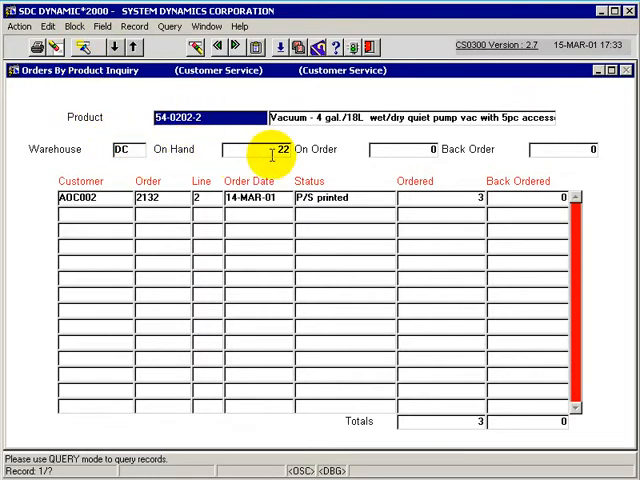
mouse_move(380, 152)
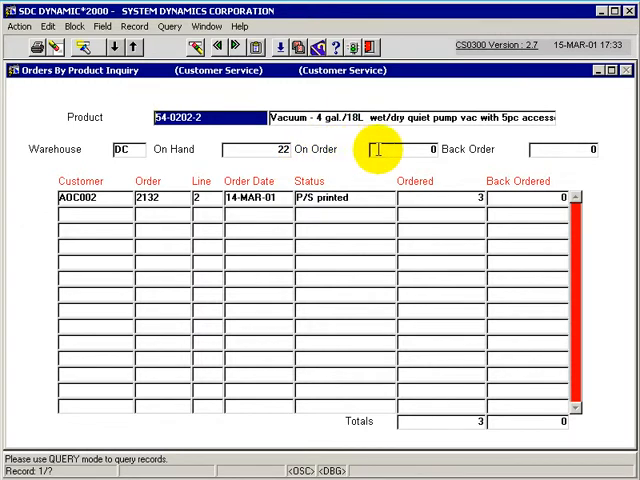
mouse_move(550, 150)
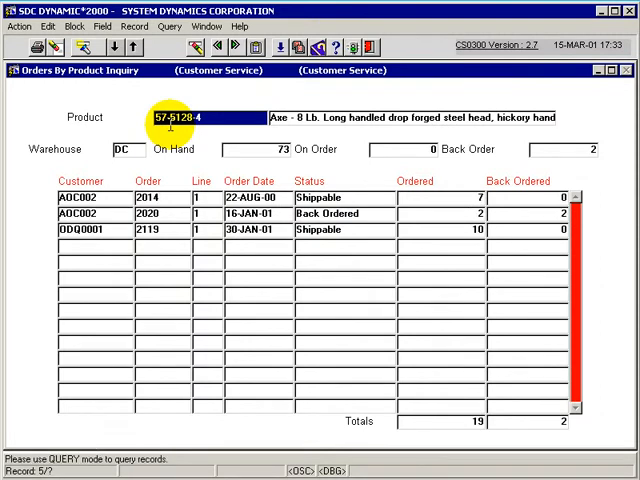
Step: Step to product 57-5128-4, the 8 lb axe: 73 on hand, three orders, 2 back ordered
left_click(156, 228)
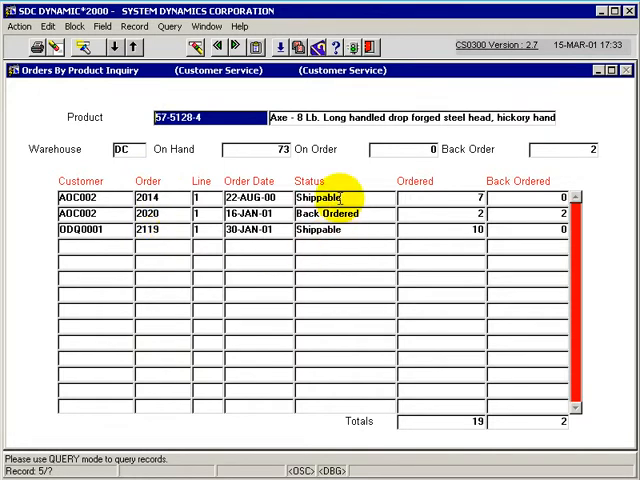
mouse_move(436, 418)
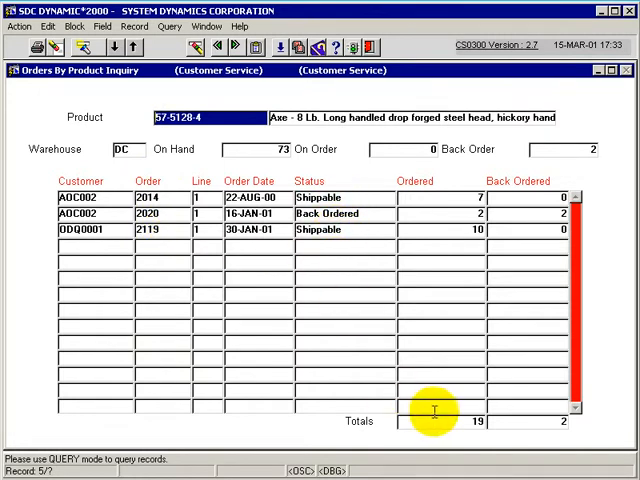